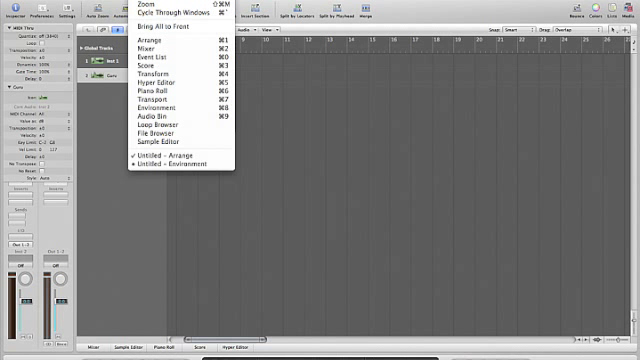
mouse_move(165, 110)
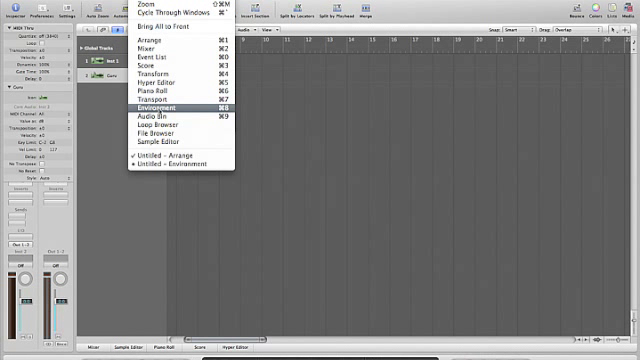
mouse_move(170, 168)
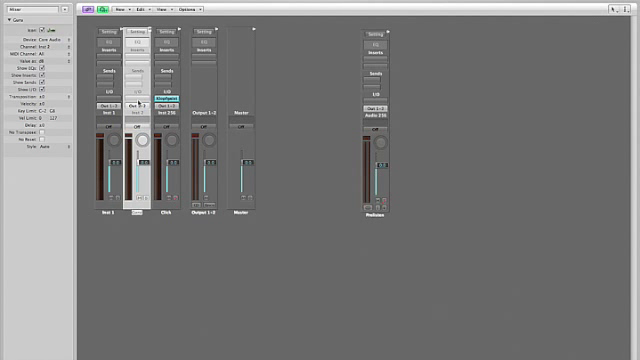
- Open the Guru plugin from the Inst 2 channel strip's instrument slot
click(141, 107)
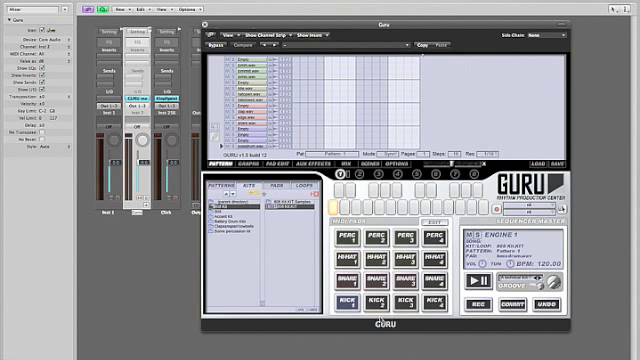
- Close Guru's plugin window to return to the Environment mixer
click(345, 298)
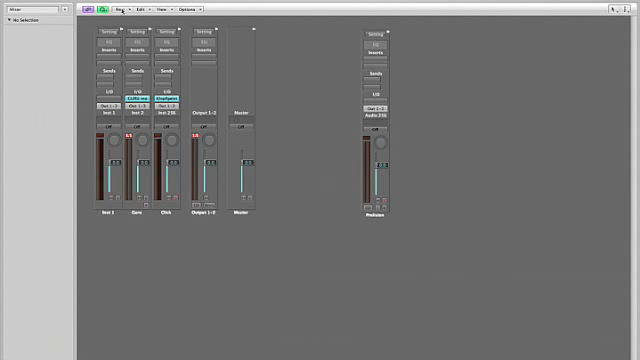
- Create a new Multi Instrument object from the Environment's New menu
click(121, 8)
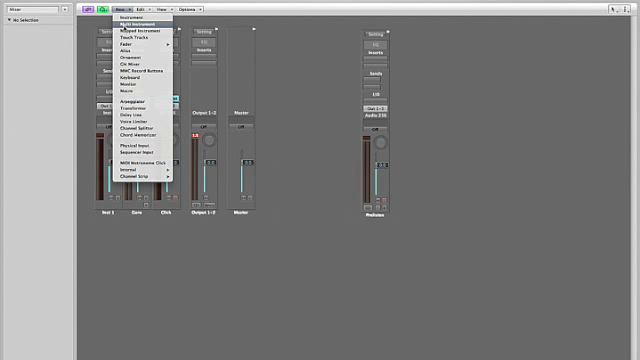
click(139, 16)
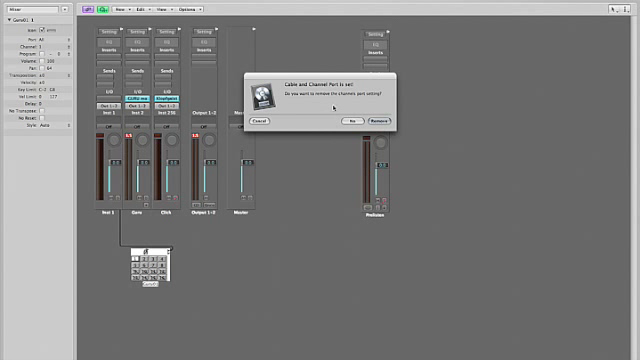
- Remove the channel port setting and switch back to the Untitled Arrange window
click(382, 124)
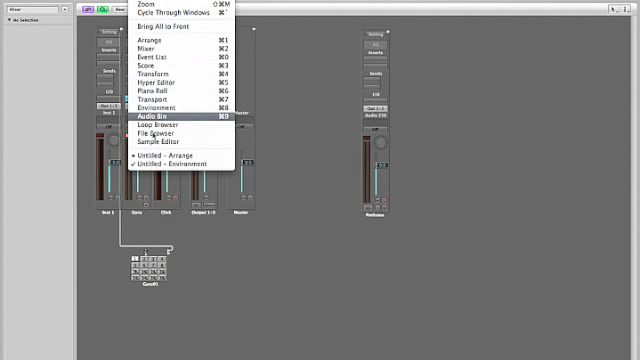
click(142, 42)
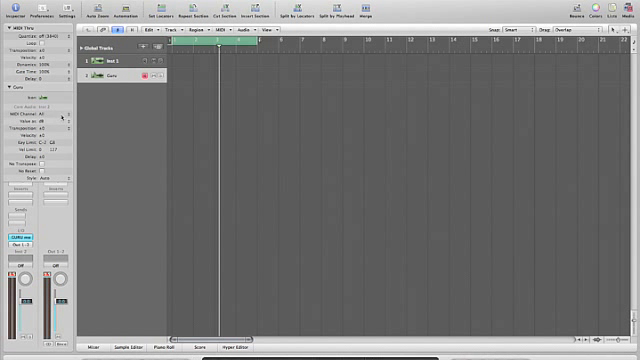
click(52, 116)
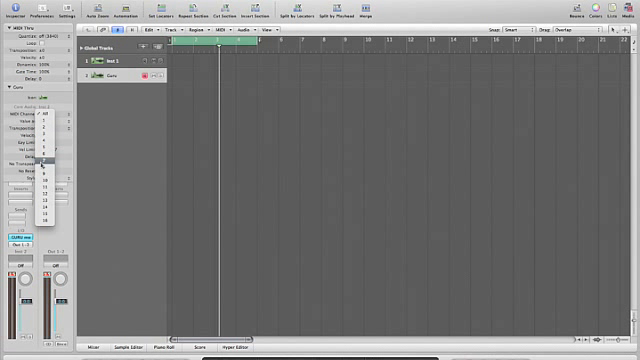
click(50, 160)
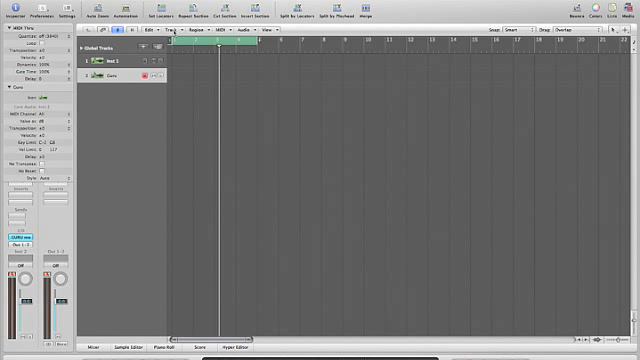
- Add a Guru track using Track > New with Next MIDI Channel
click(164, 30)
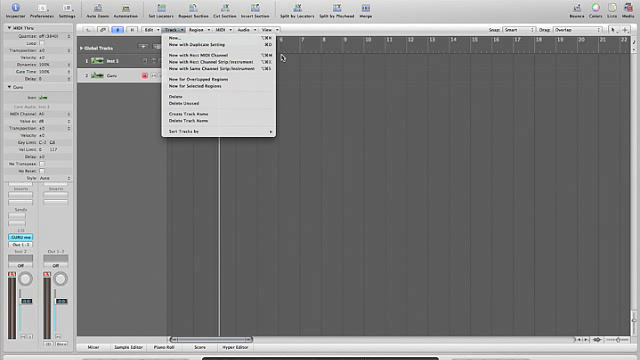
mouse_move(215, 63)
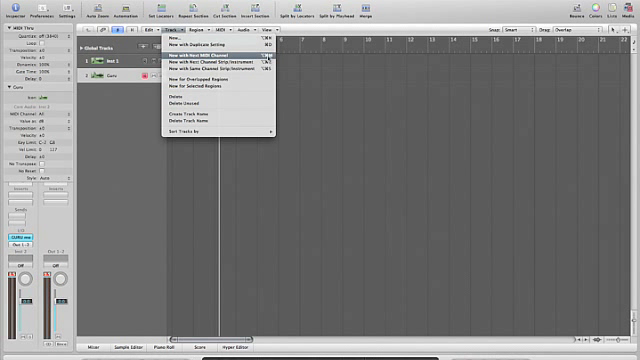
click(204, 51)
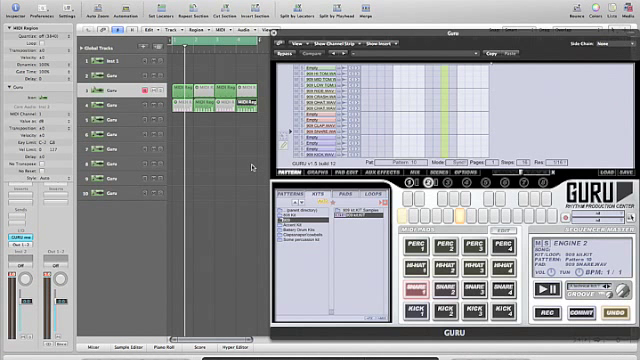
mouse_move(247, 168)
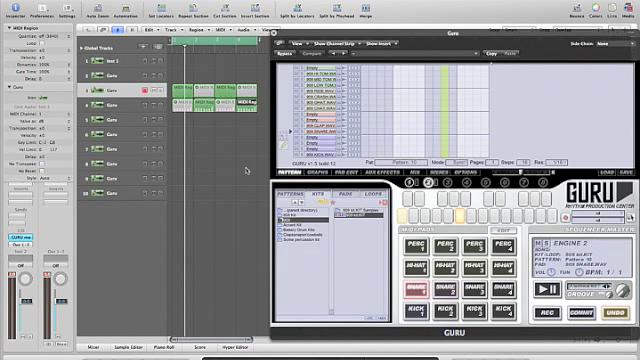
mouse_move(224, 188)
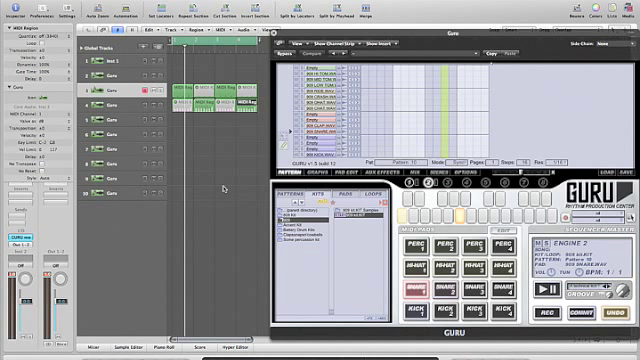